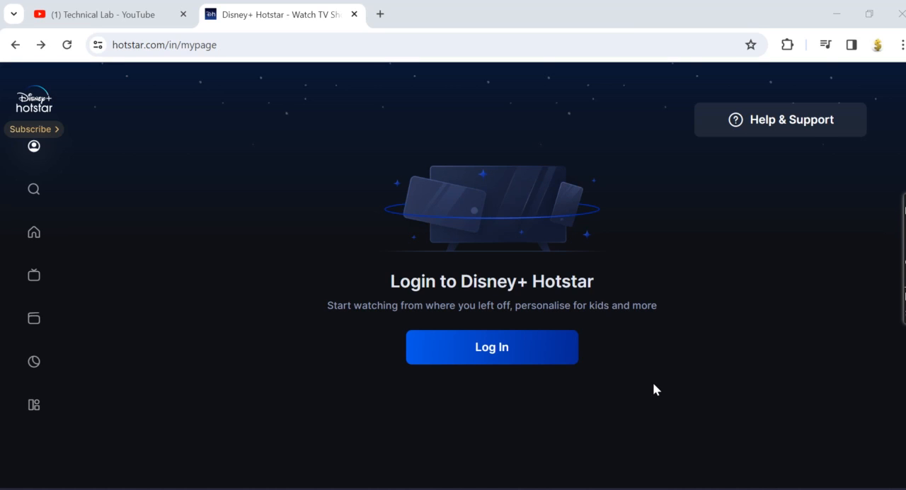
mouse_move(506, 416)
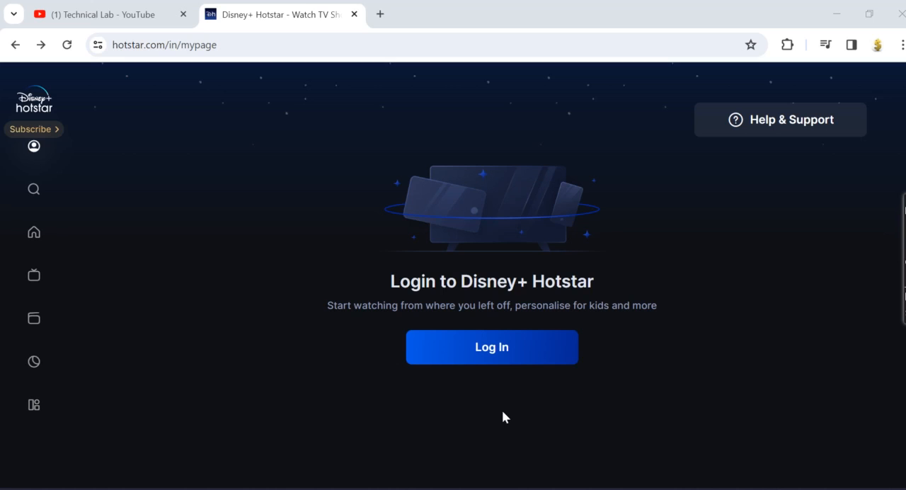
mouse_move(535, 207)
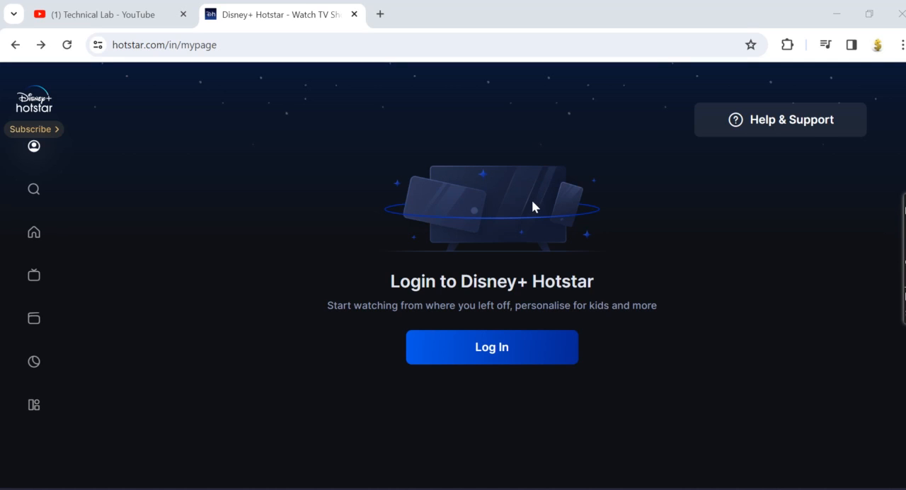
mouse_move(676, 294)
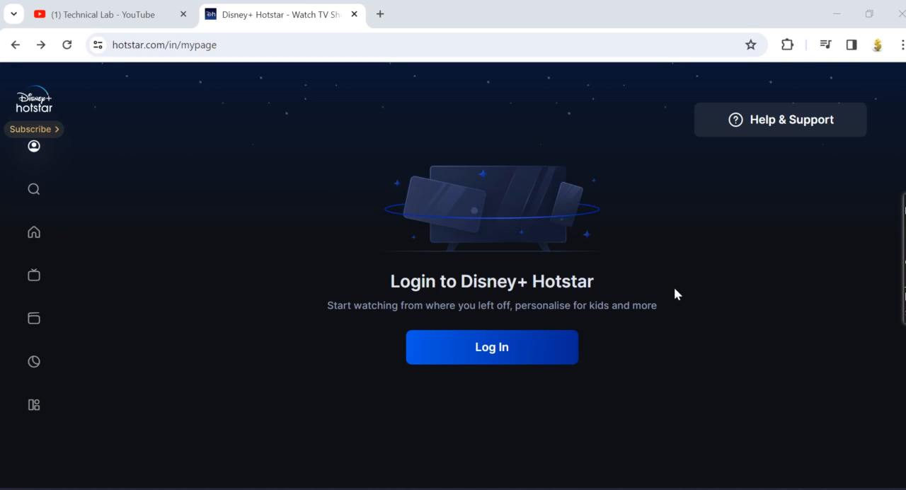
mouse_move(517, 354)
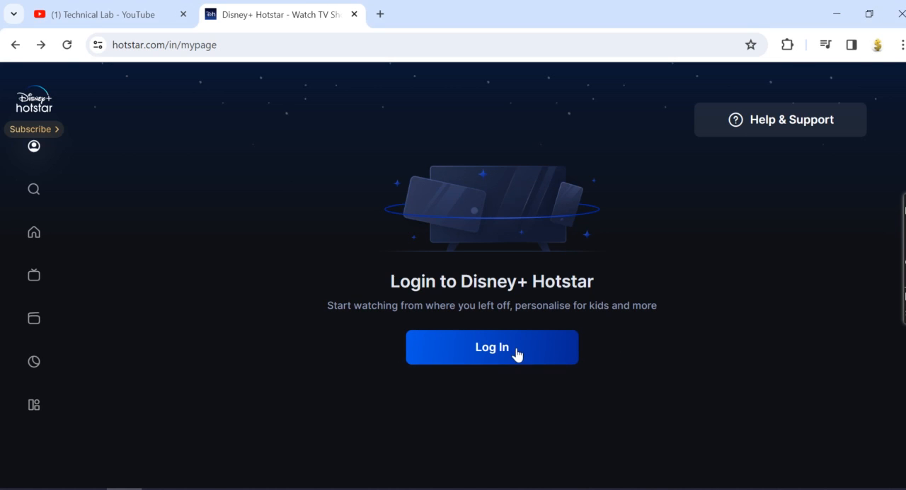
- Log in with the mobile number, request an OTP, and enter the code
left_click(491, 347)
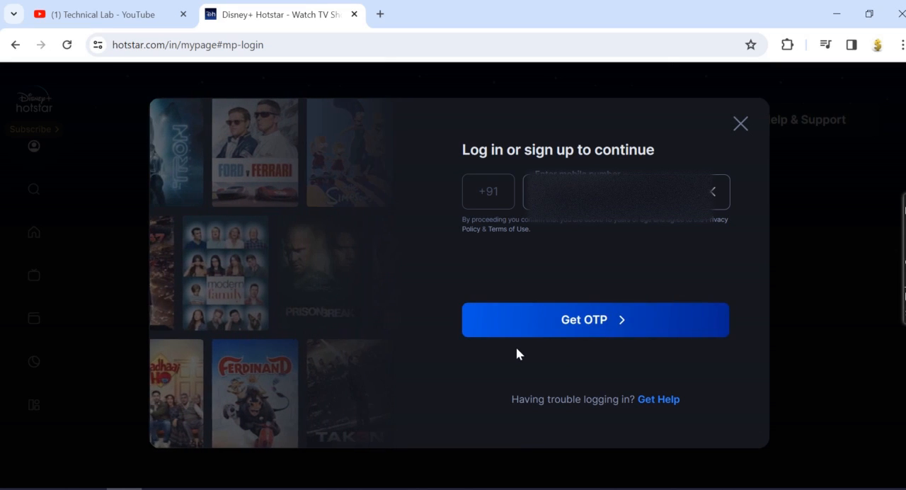
left_click(594, 319)
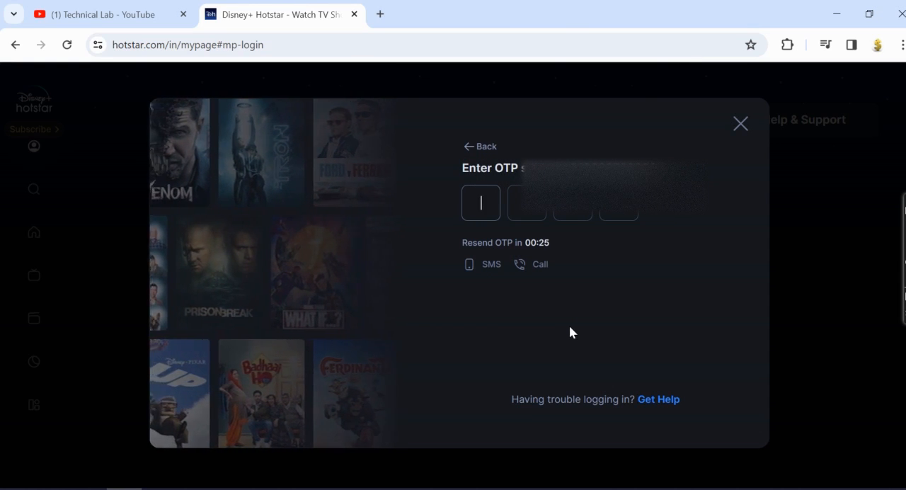
type("1")
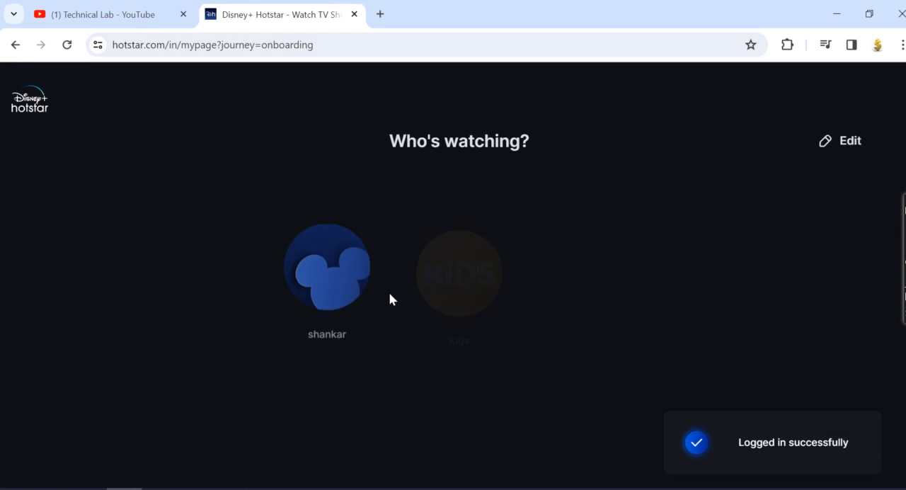
- Choose the main profile and scroll My Space to Watchlist and Continue Watching
left_click(458, 272)
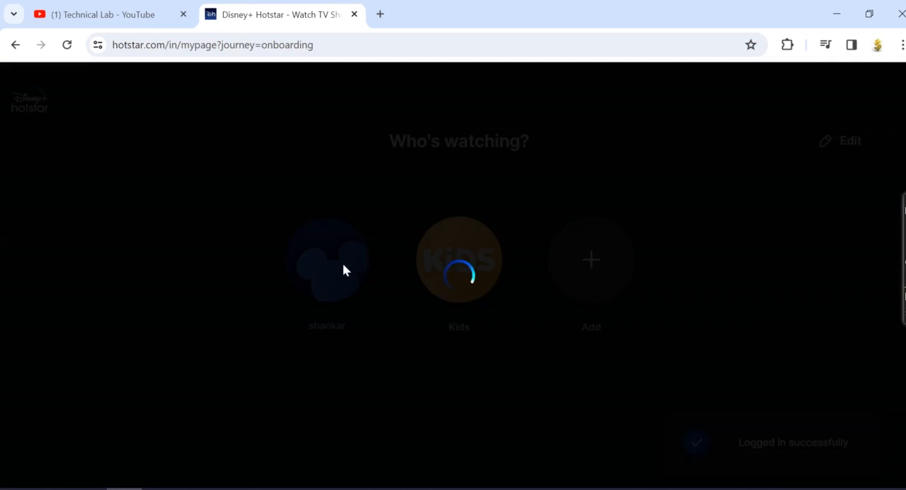
left_click(327, 260)
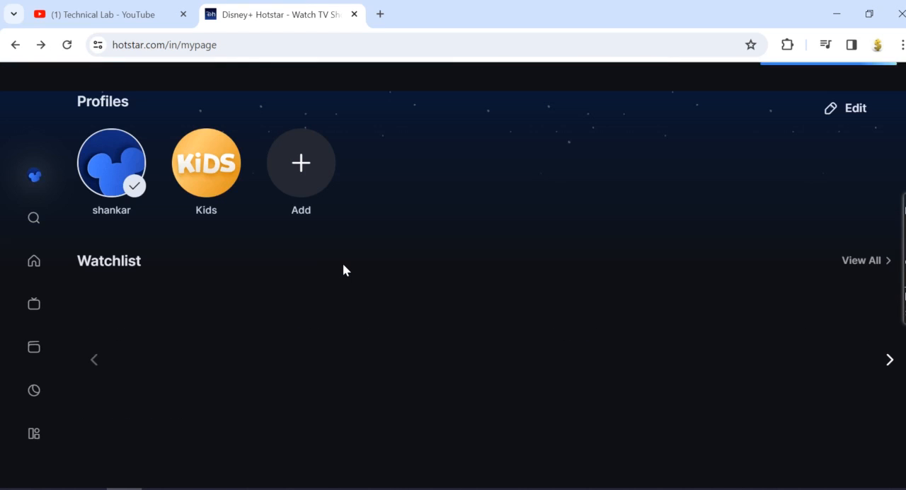
scroll("up", 3)
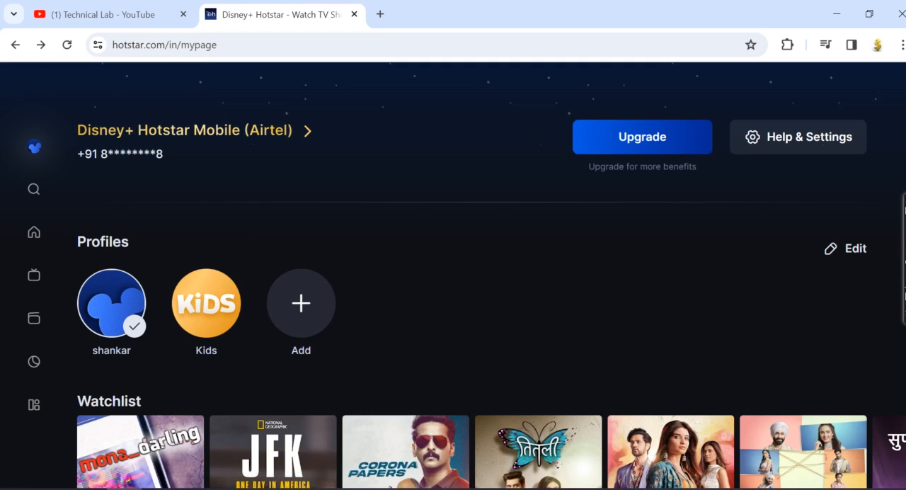
scroll("down", 3)
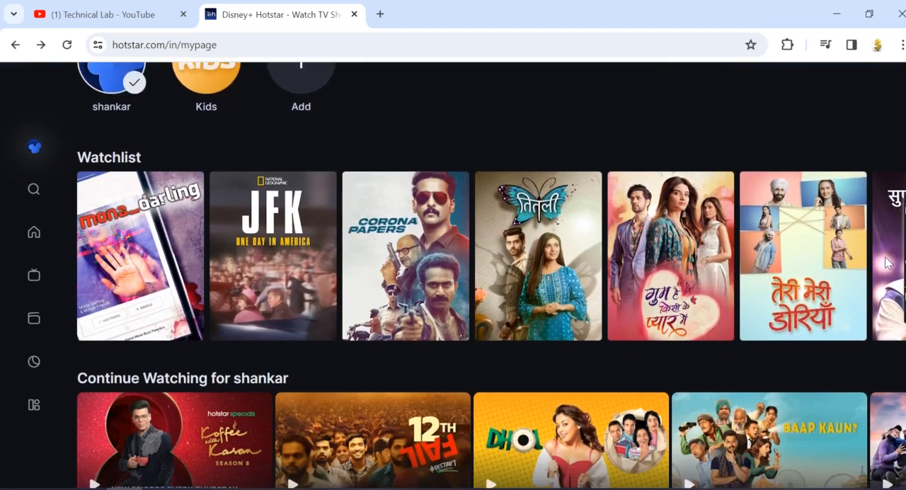
scroll("down", 3)
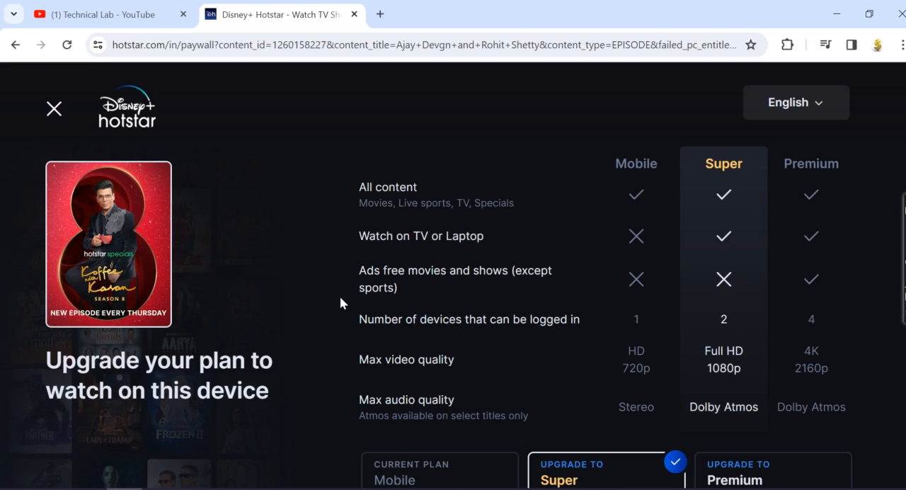
mouse_move(139, 81)
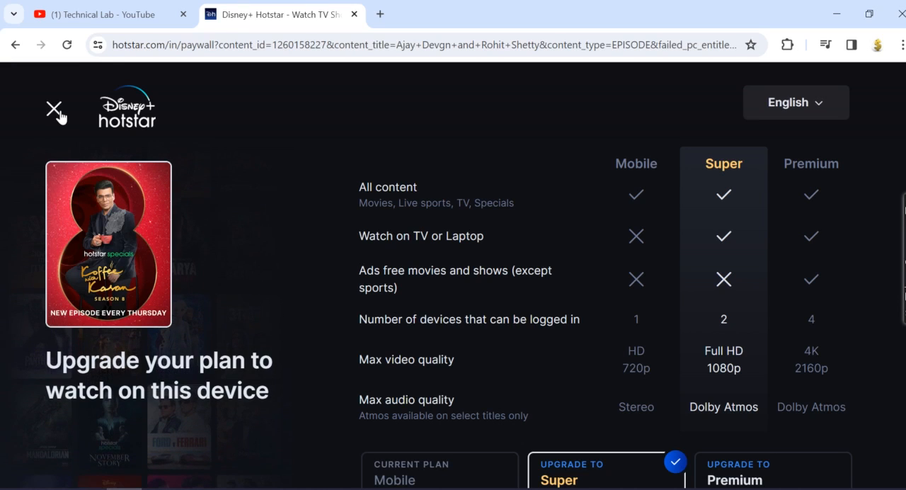
left_click(50, 109)
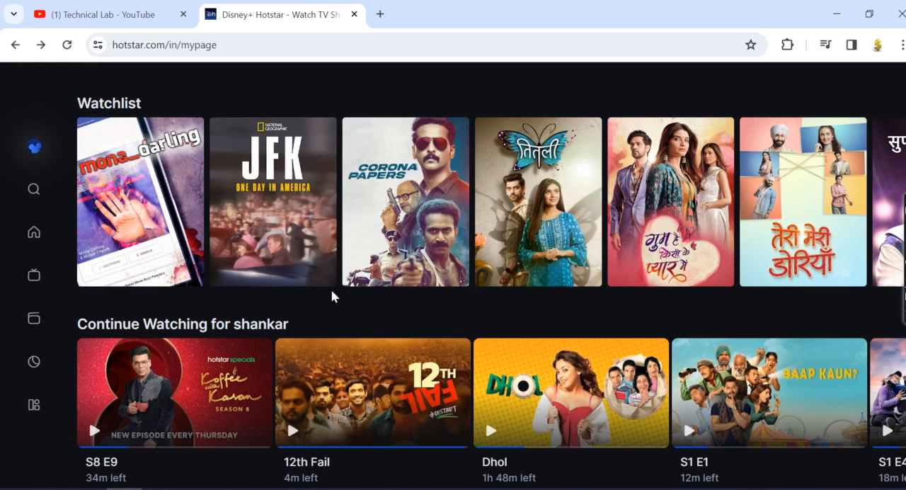
mouse_move(591, 232)
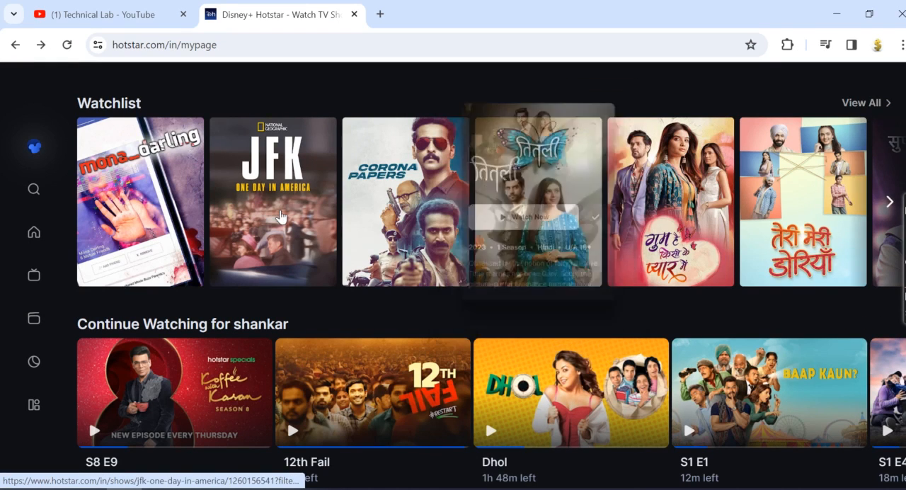
mouse_move(527, 180)
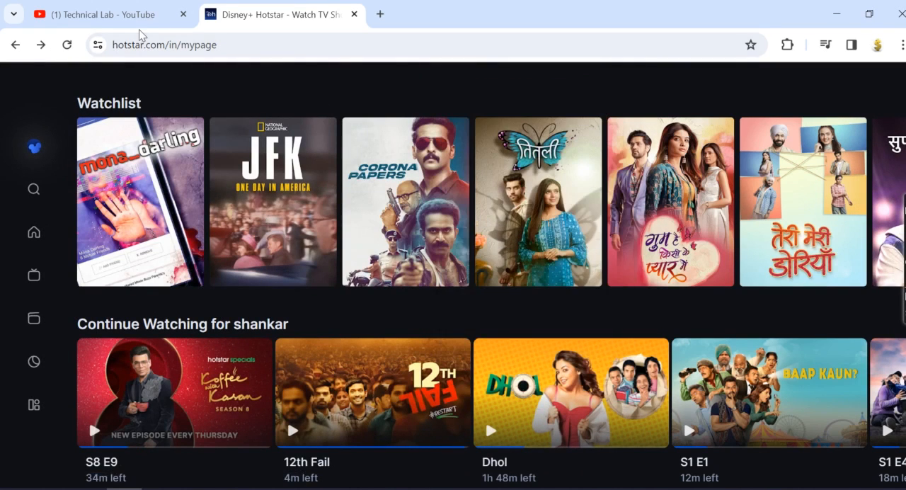
- Switch to the Technical Lab - YouTube tab in Chrome
left_click(106, 14)
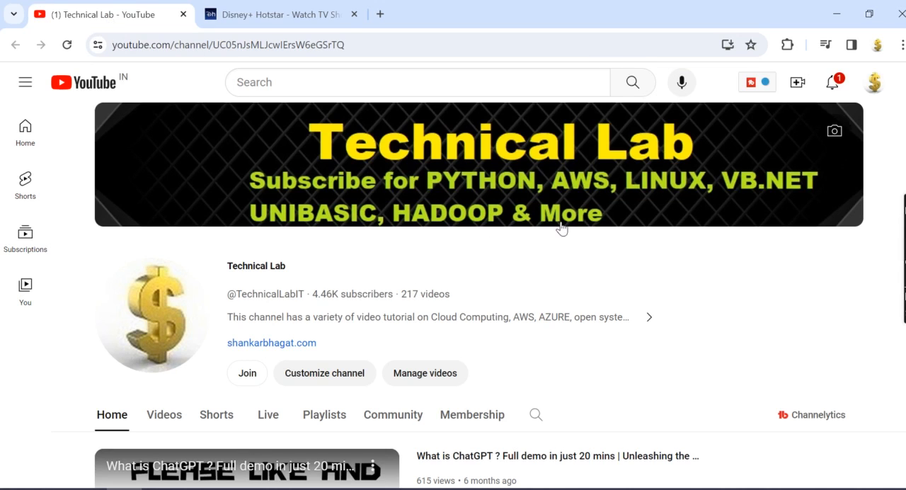
mouse_move(519, 335)
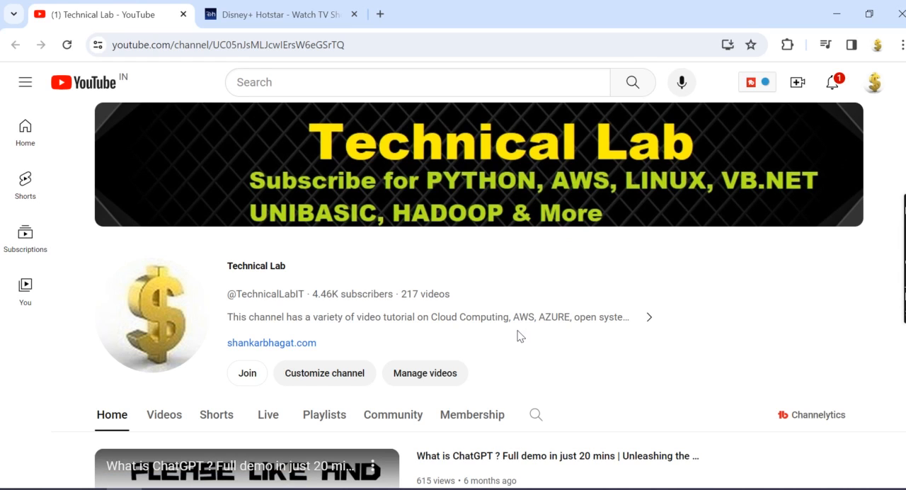
mouse_move(629, 359)
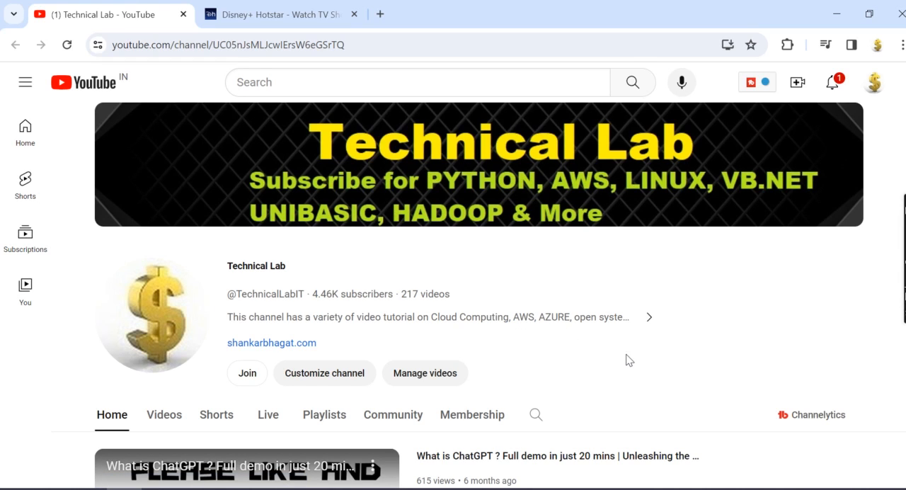
mouse_move(496, 260)
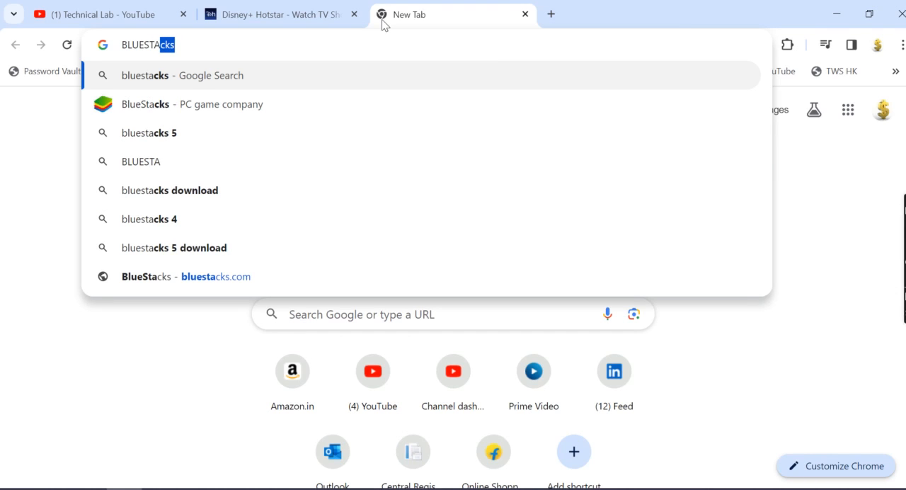
mouse_move(281, 204)
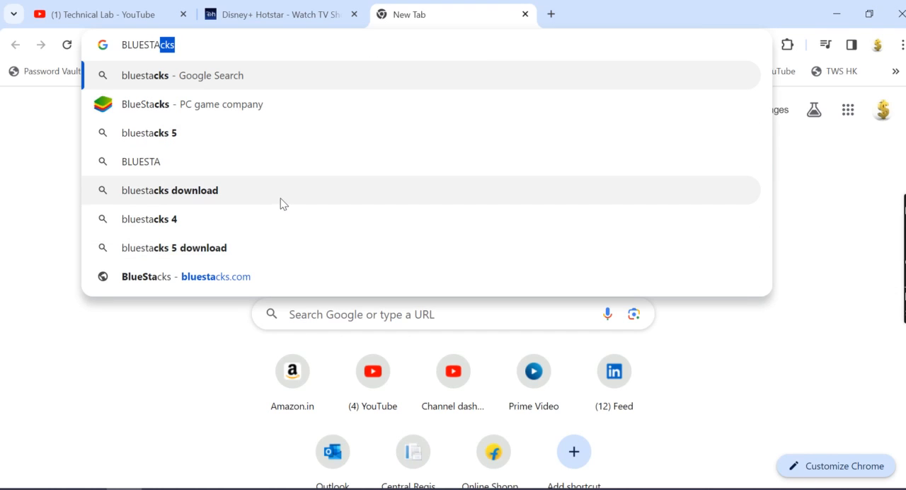
- Search Google for 'bluestacks download' and open the official BlueStacks download result
left_click(169, 189)
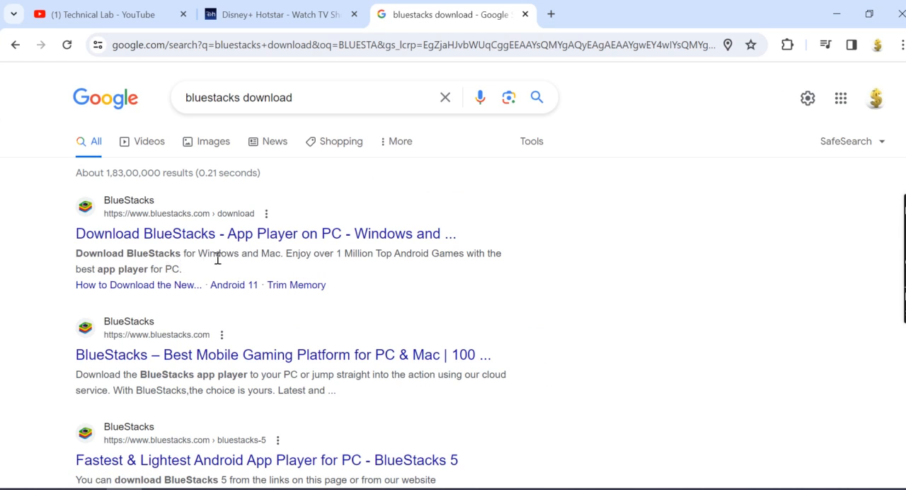
mouse_move(226, 233)
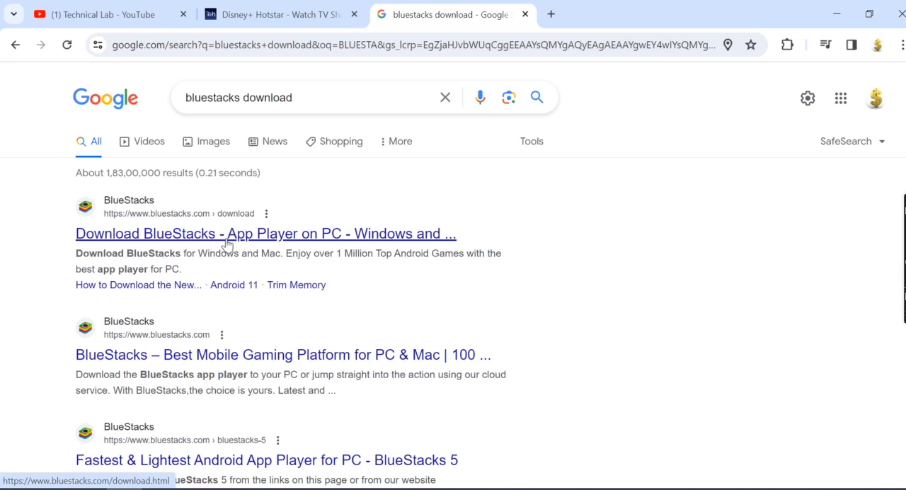
left_click(266, 233)
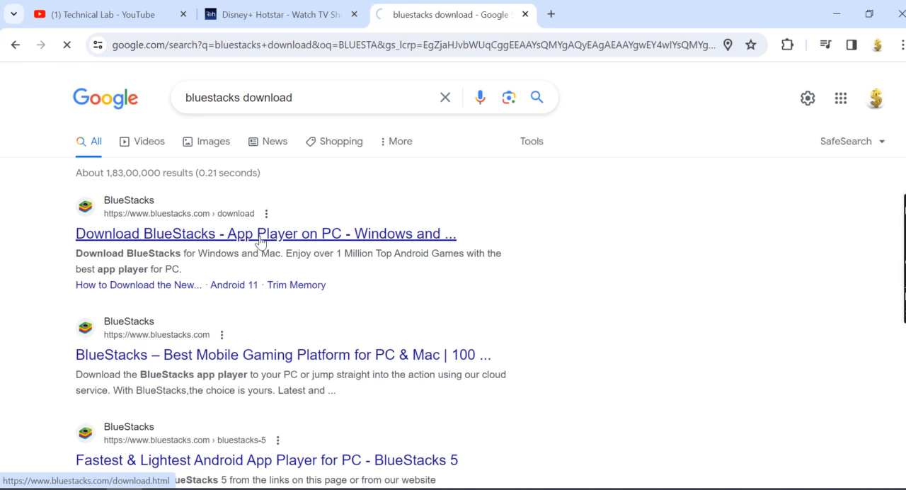
left_click(265, 233)
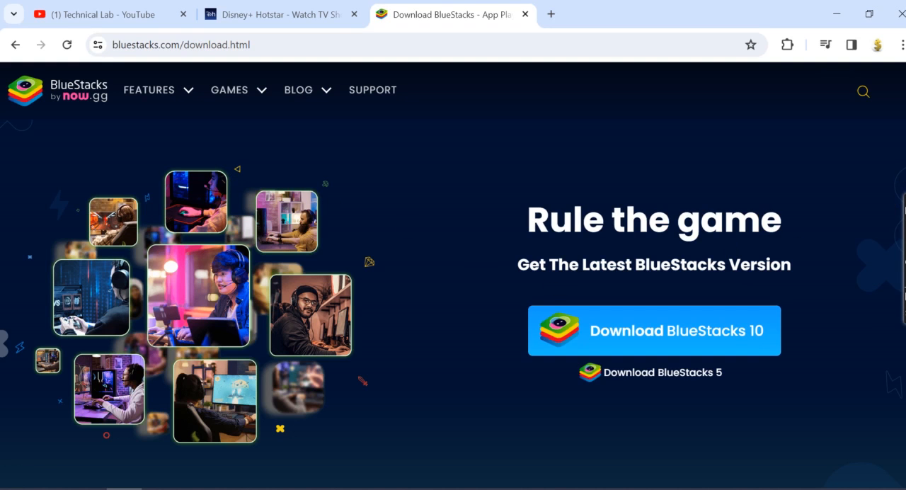
scroll("down", 3)
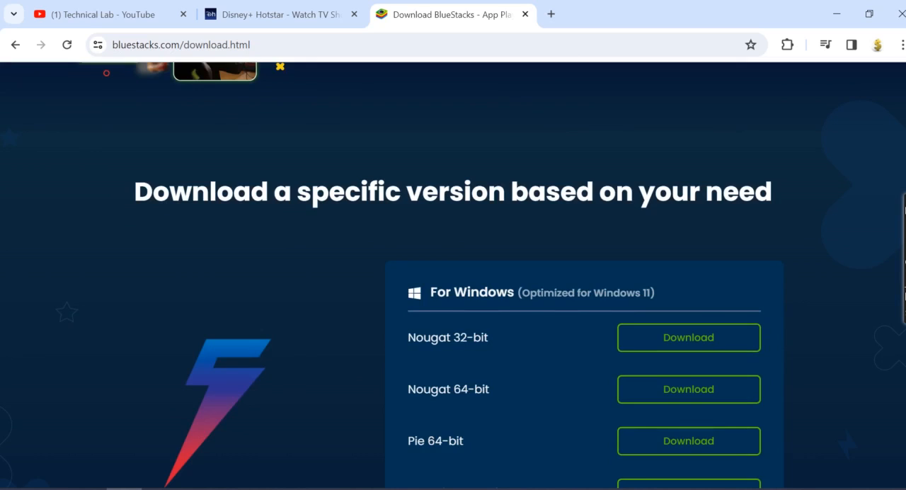
scroll("up", 3)
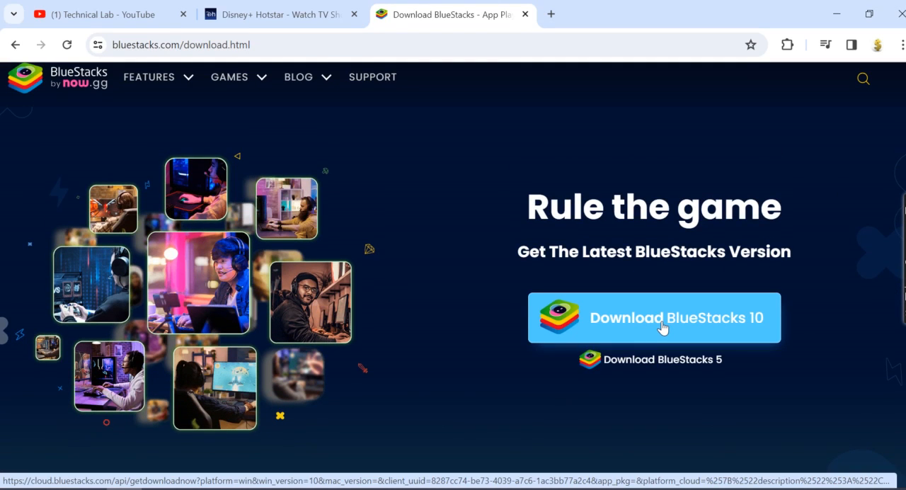
mouse_move(694, 327)
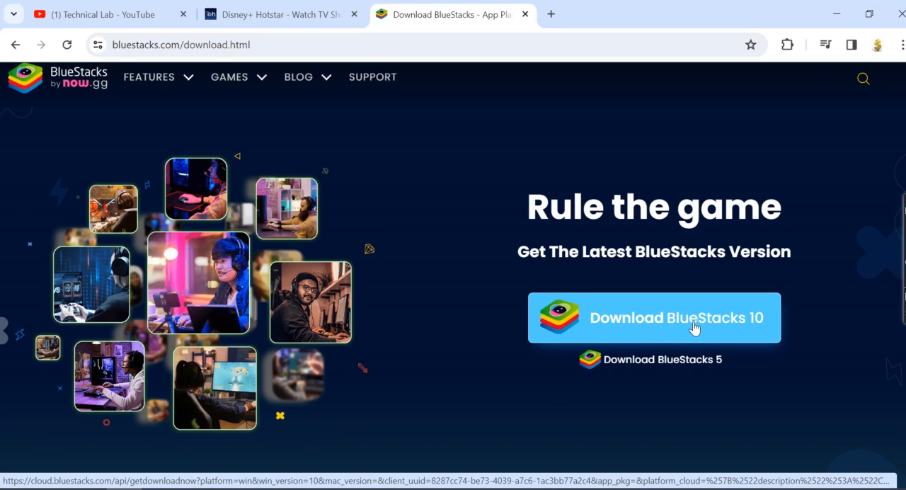
mouse_move(604, 333)
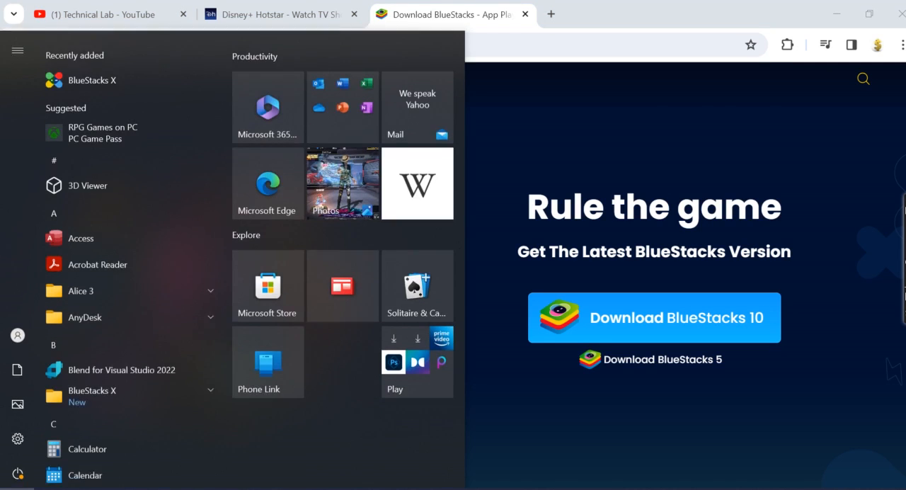
- Search the Start menu for 'BLUE' and launch BlueStacks X
type("BLUE")
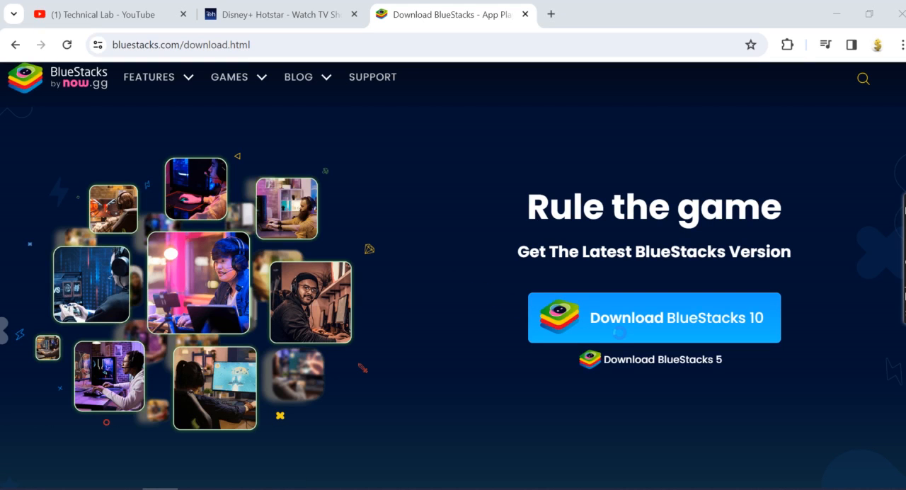
left_click(652, 317)
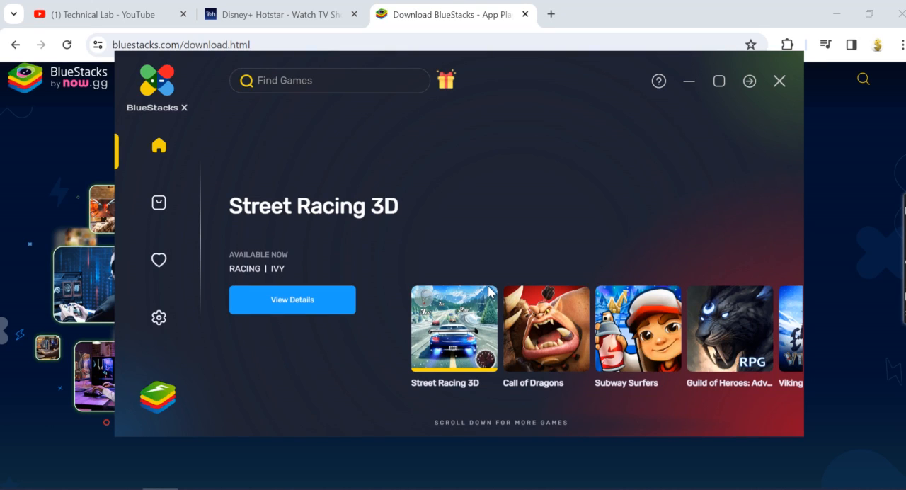
mouse_move(103, 246)
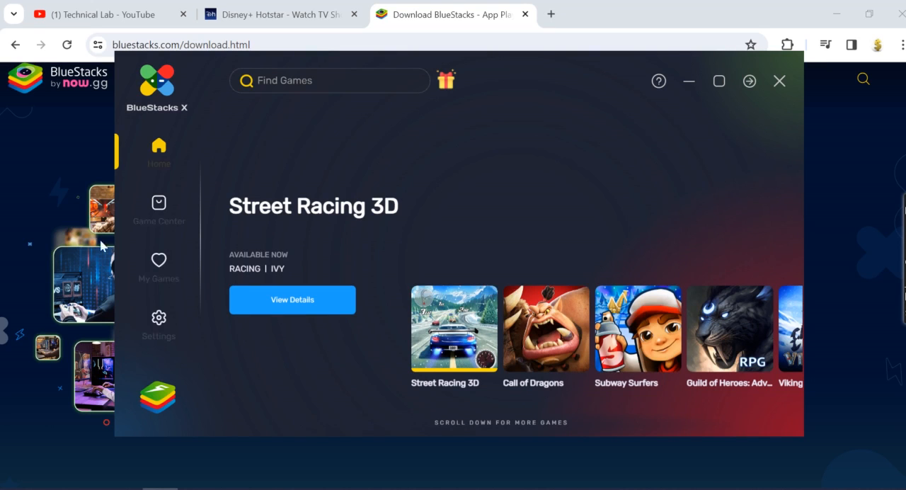
mouse_move(182, 379)
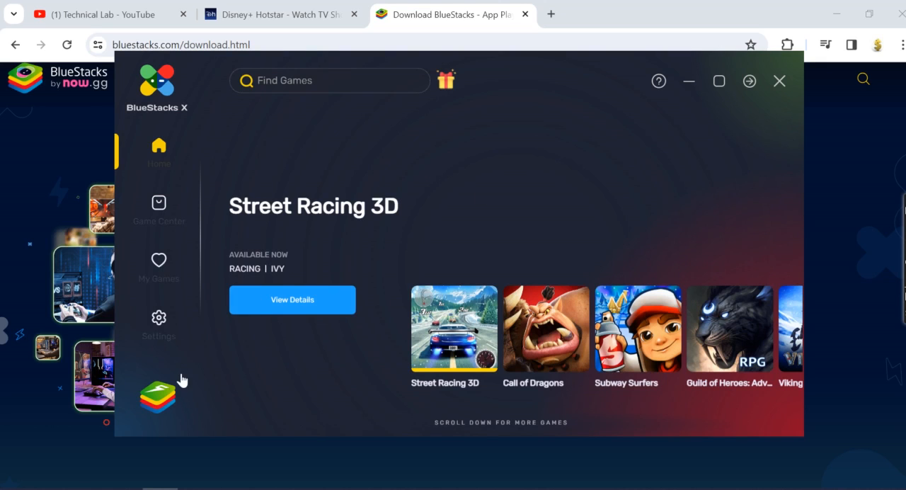
mouse_move(149, 291)
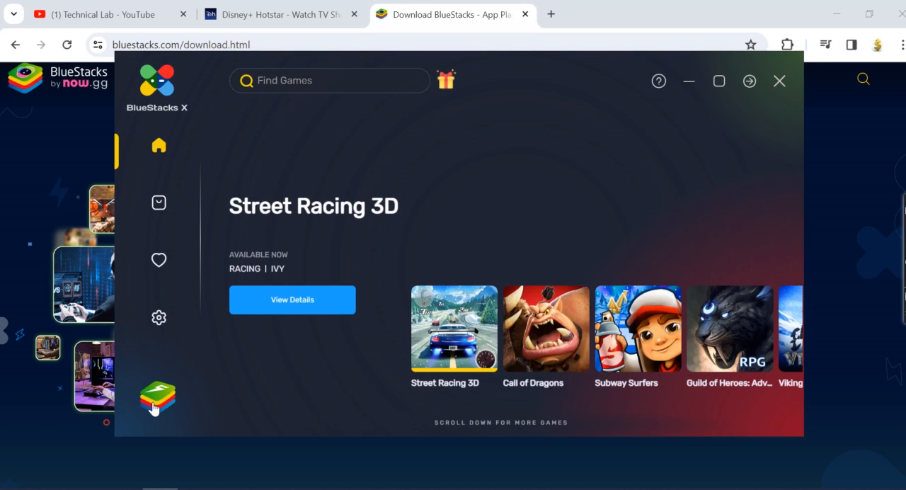
mouse_move(534, 292)
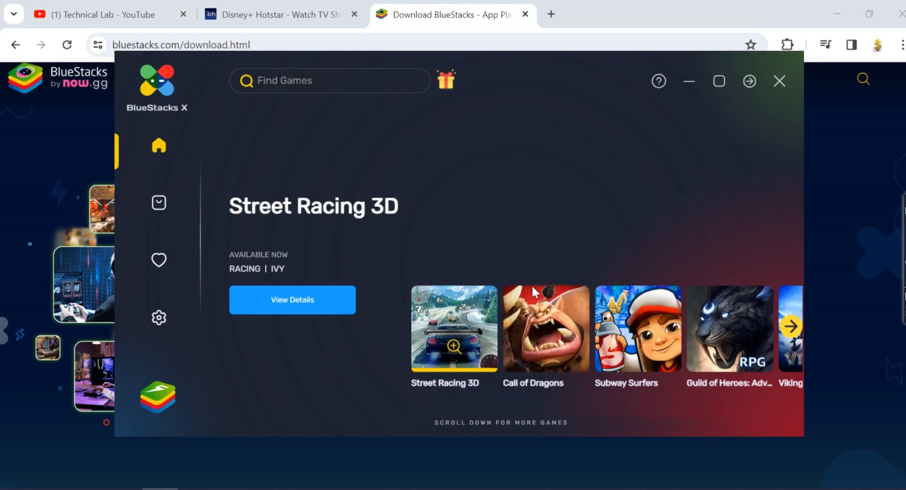
- Launch BlueStacks App Player from the BlueStacks X sidebar
left_click(546, 329)
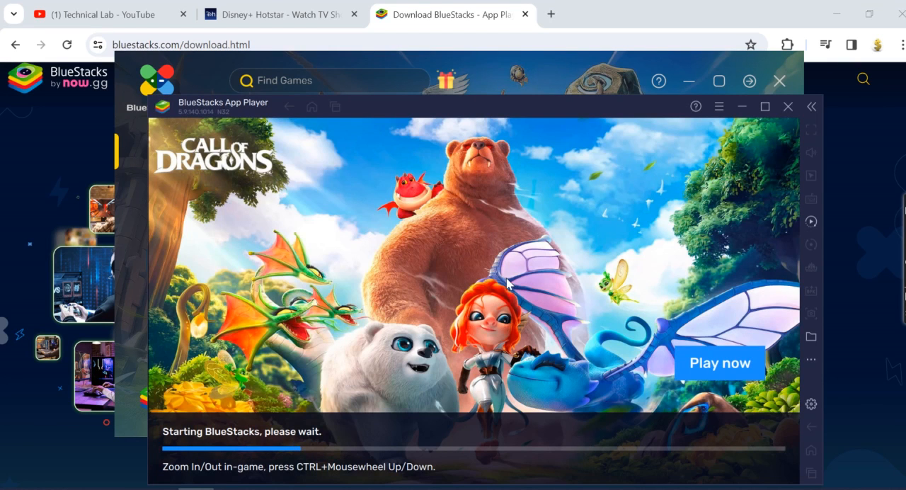
mouse_move(510, 296)
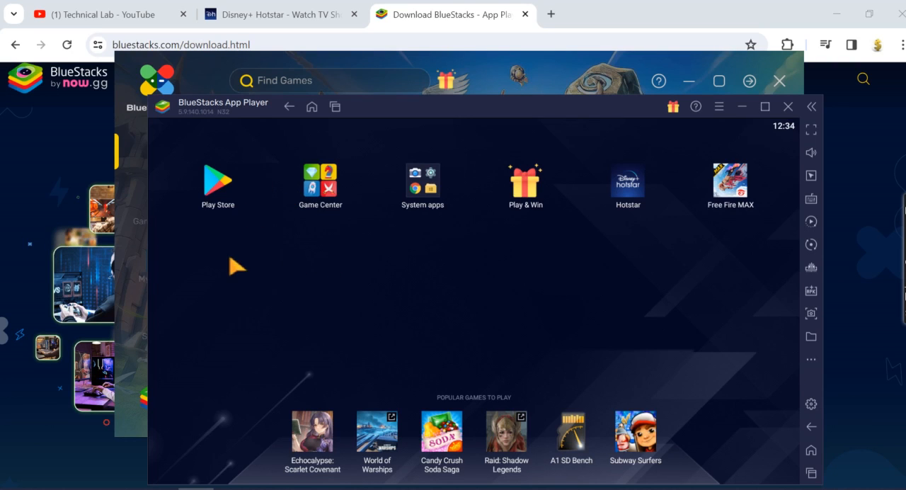
mouse_move(685, 200)
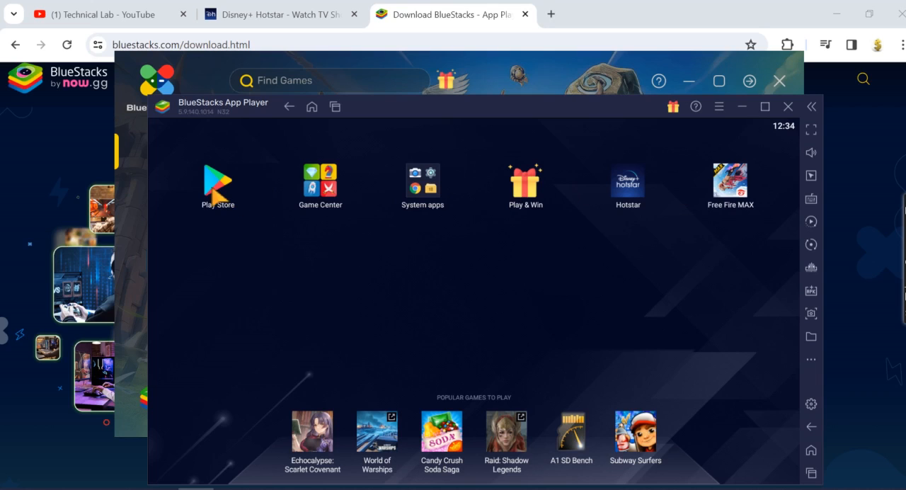
- Open the Play Store from the App Player home screen
left_click(217, 180)
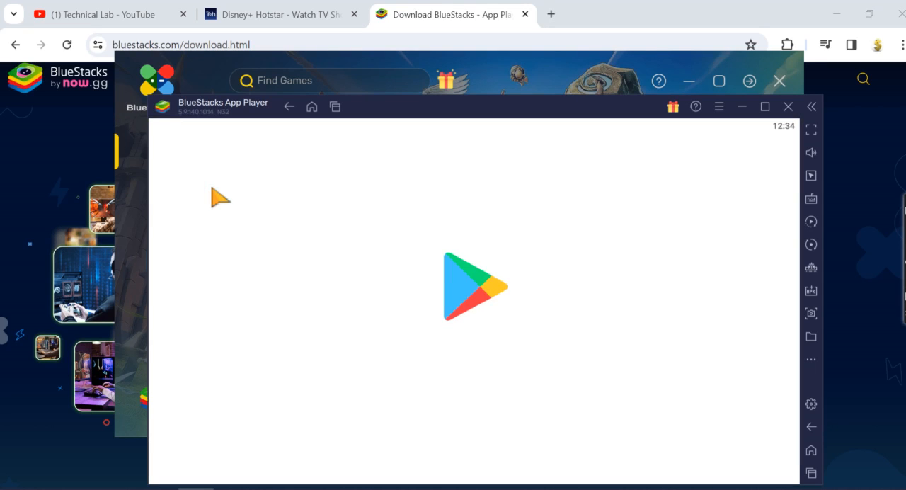
mouse_move(460, 276)
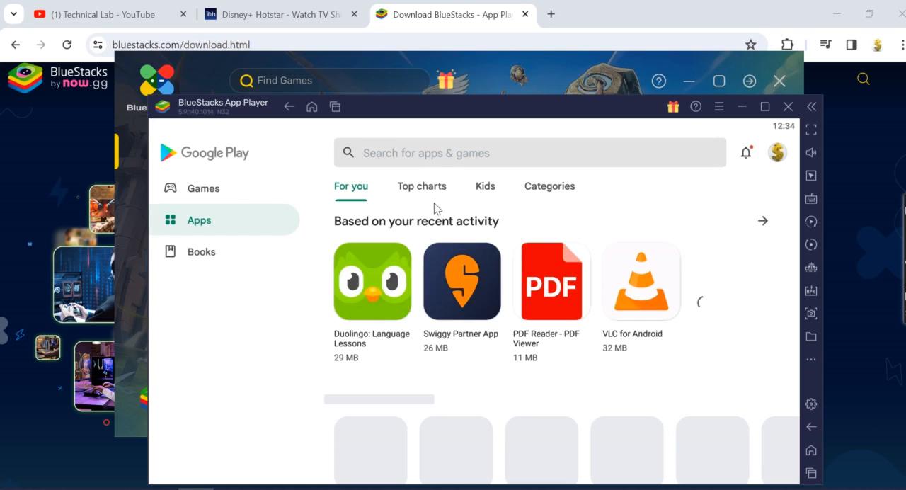
mouse_move(466, 190)
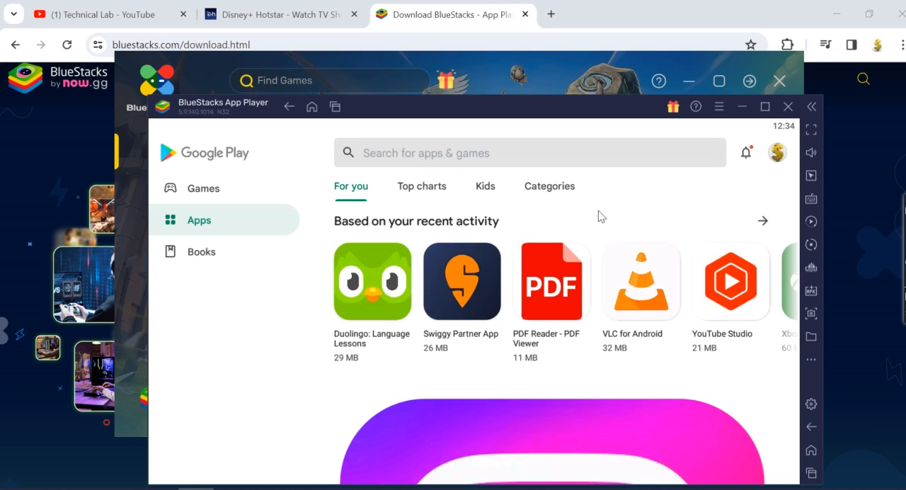
mouse_move(452, 174)
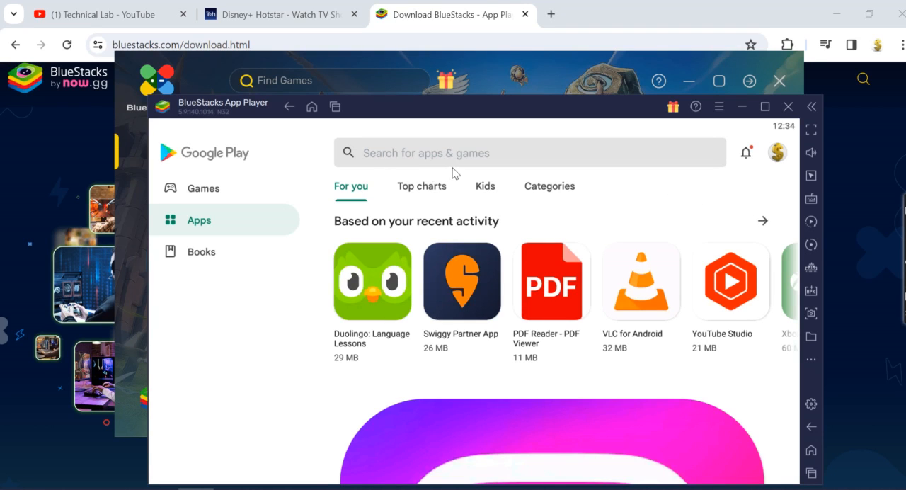
- Search the Play Store for 'HOTSTAR' and open the installed Disney+ Hotstar app
left_click(529, 152)
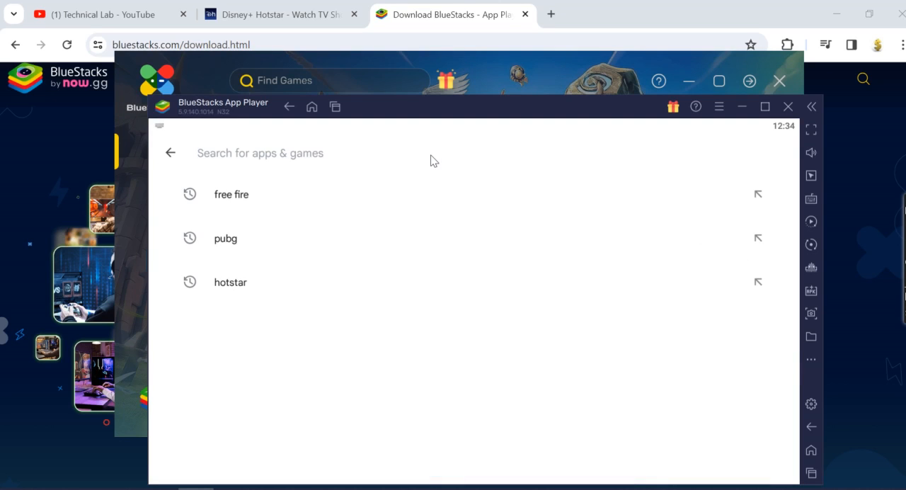
type("HOTSTA")
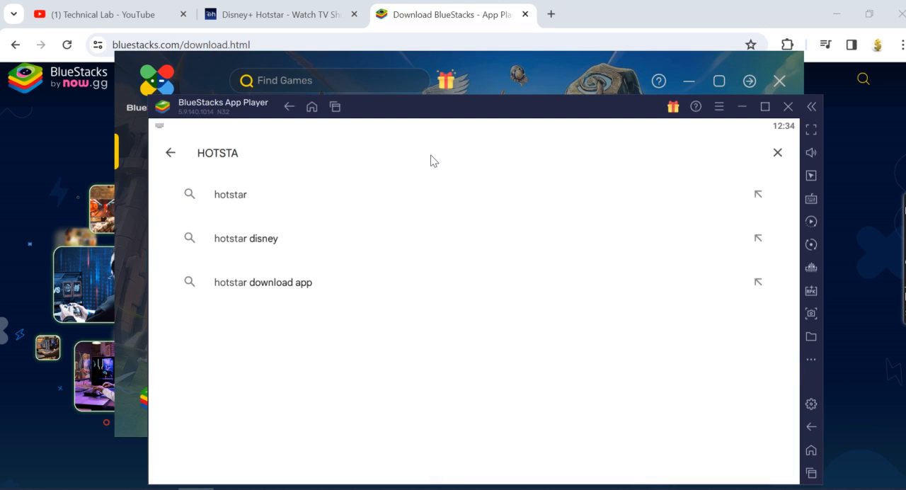
type("R")
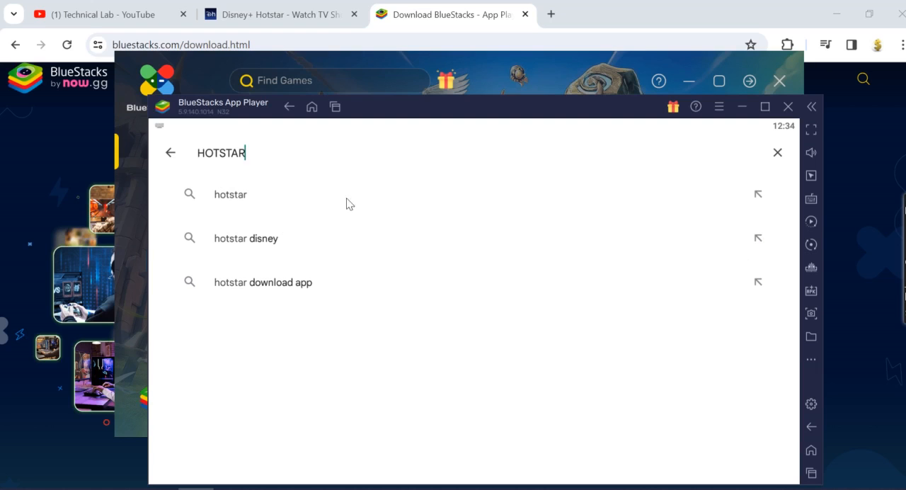
left_click(230, 194)
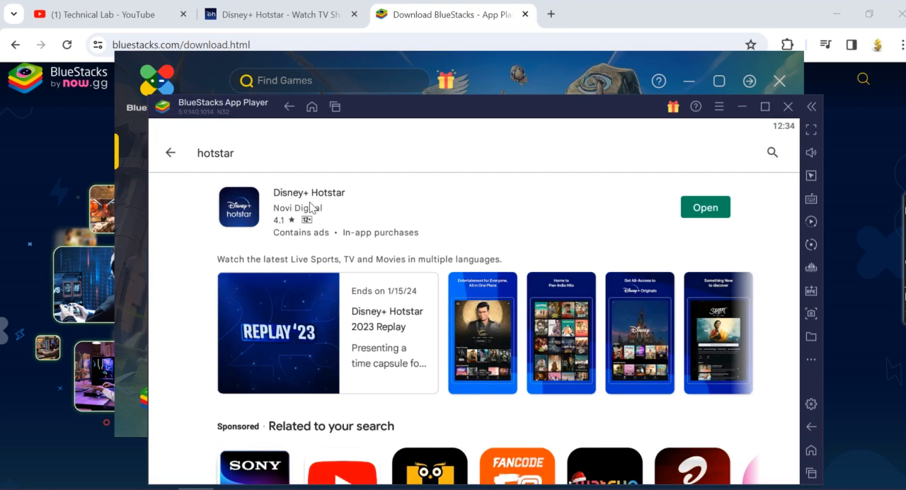
mouse_move(672, 220)
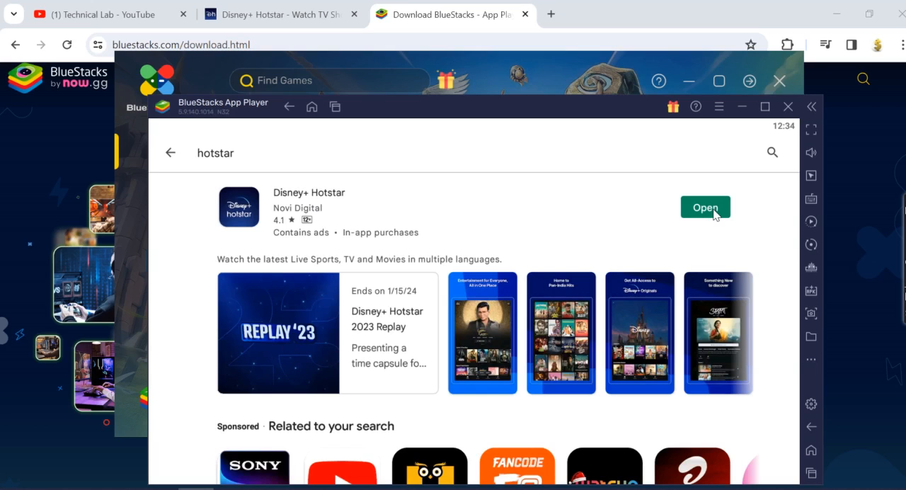
mouse_move(708, 225)
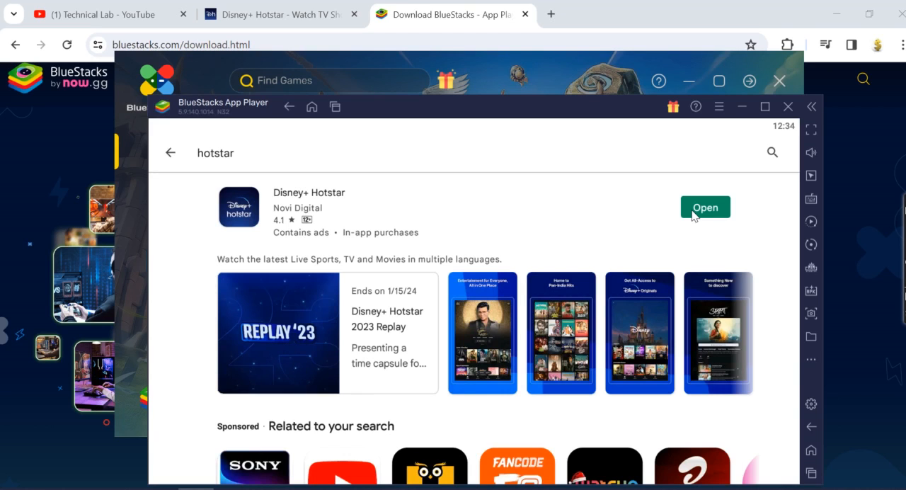
left_click(704, 206)
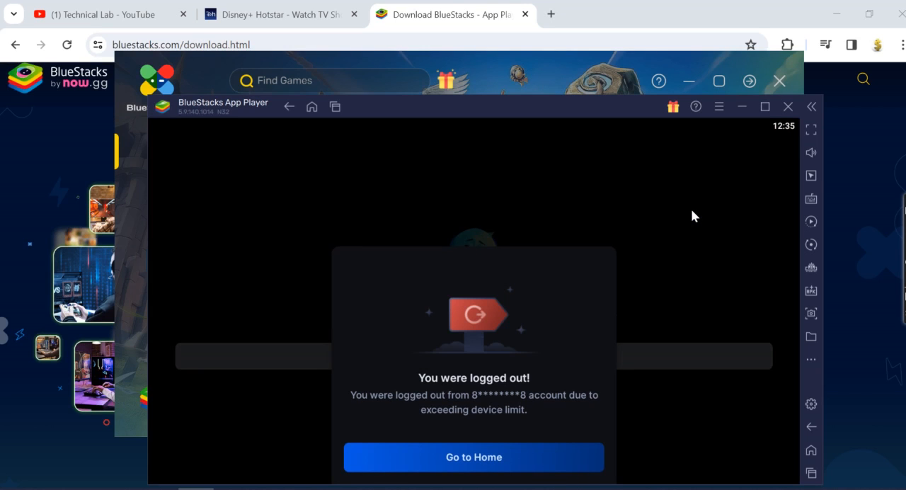
mouse_move(464, 445)
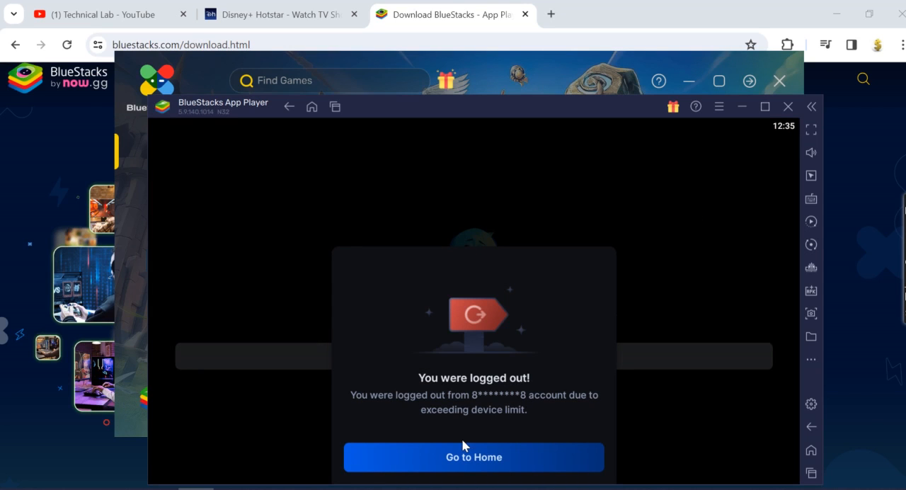
- Dismiss the logout notice, retry past the error, and go to My Space
left_click(474, 456)
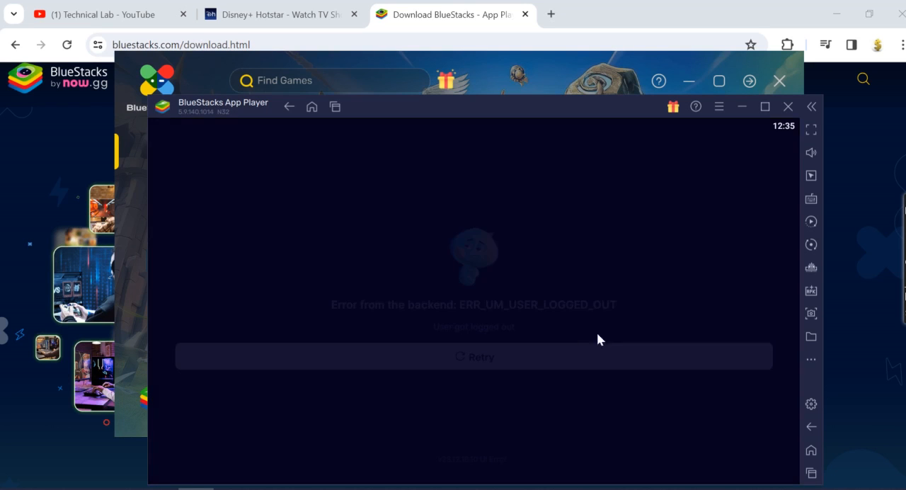
left_click(472, 355)
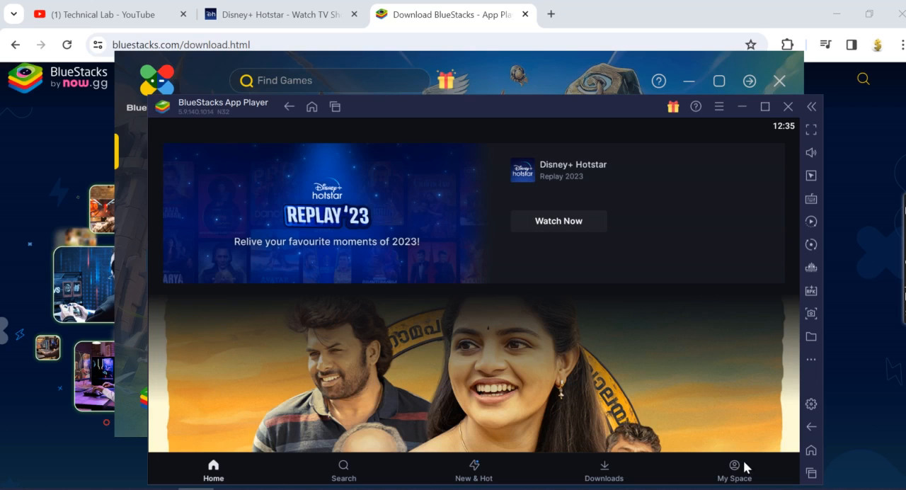
left_click(734, 469)
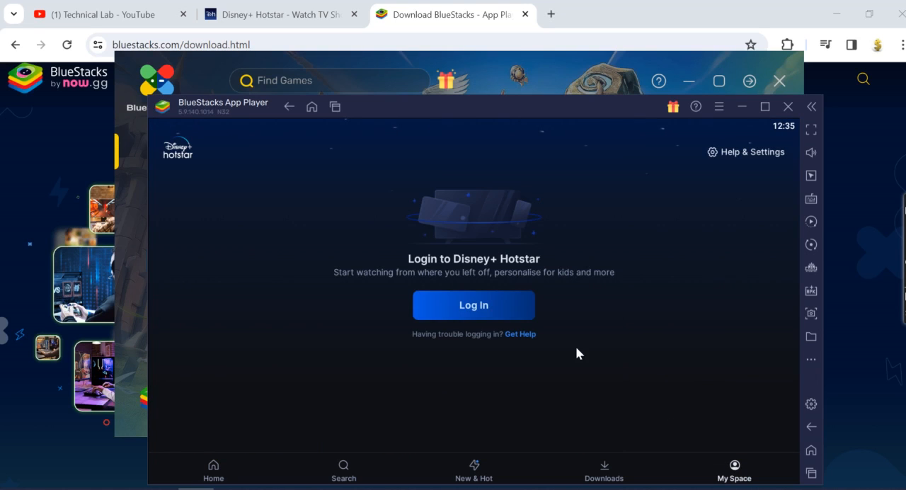
left_click(472, 304)
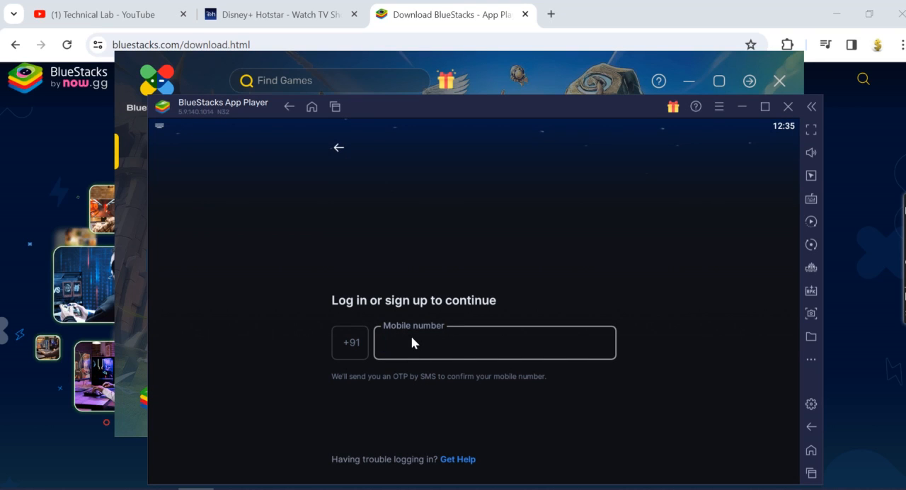
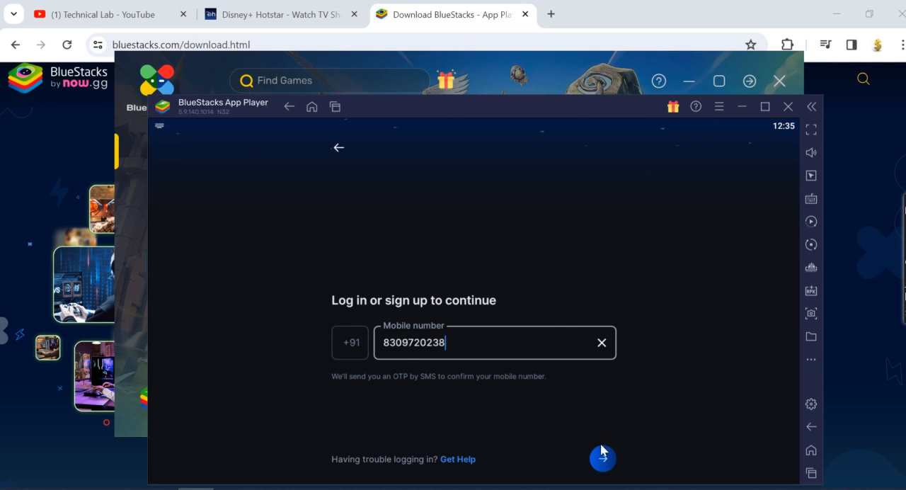
left_click(602, 458)
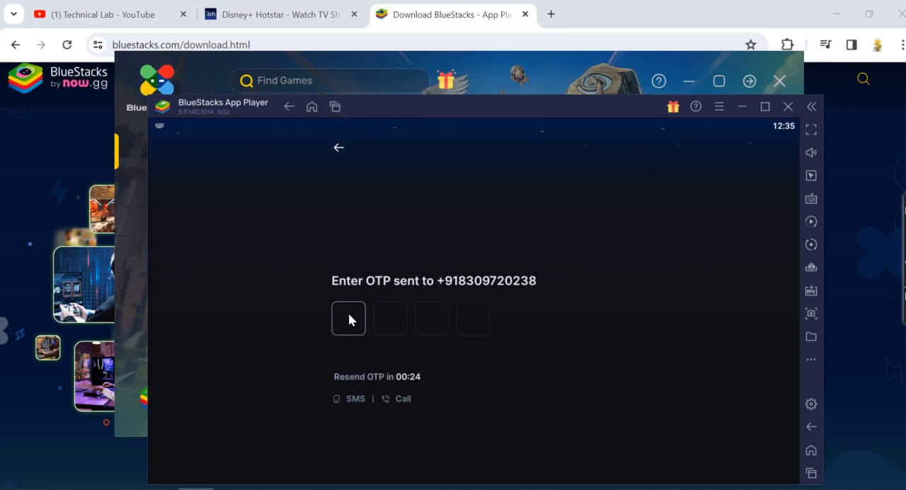
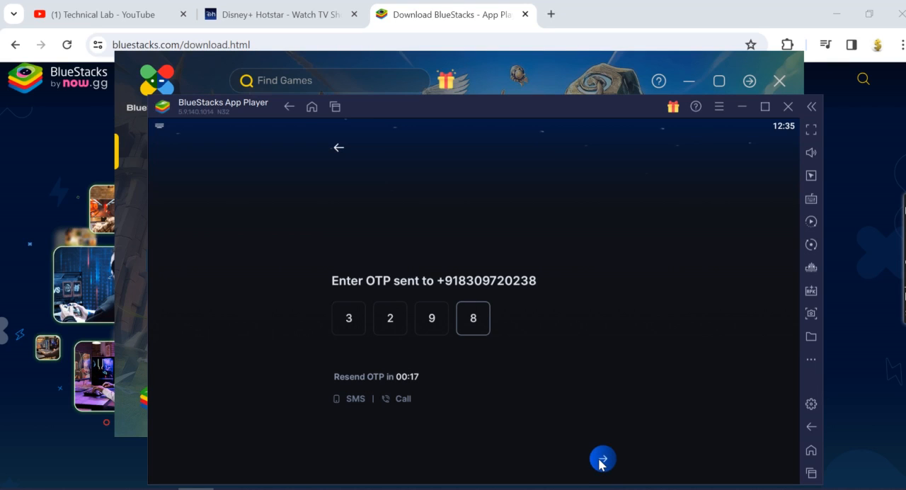
- Submit the OTP, log out the Chrome Browser on Windows device, and enter the main profile
left_click(602, 458)
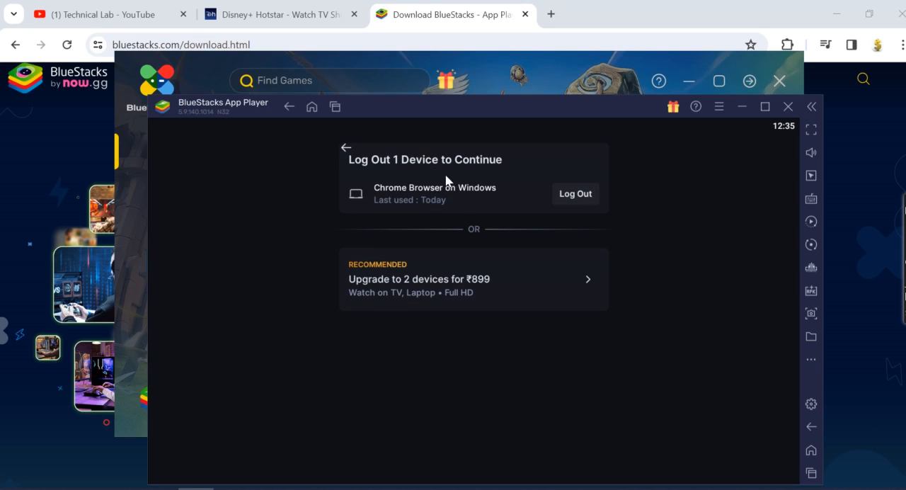
mouse_move(514, 201)
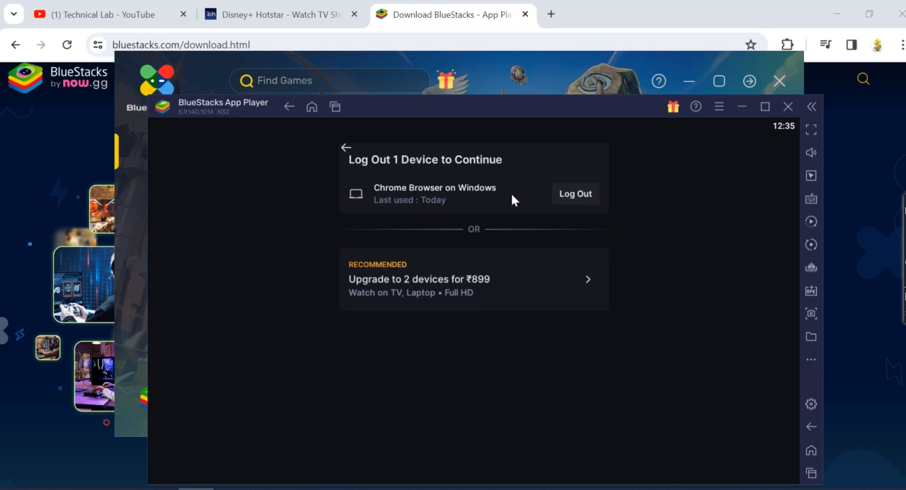
left_click(574, 193)
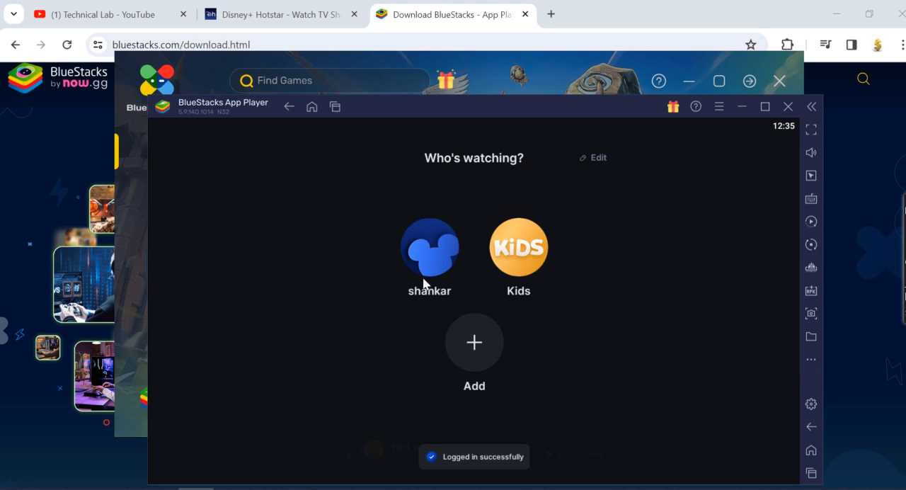
left_click(429, 248)
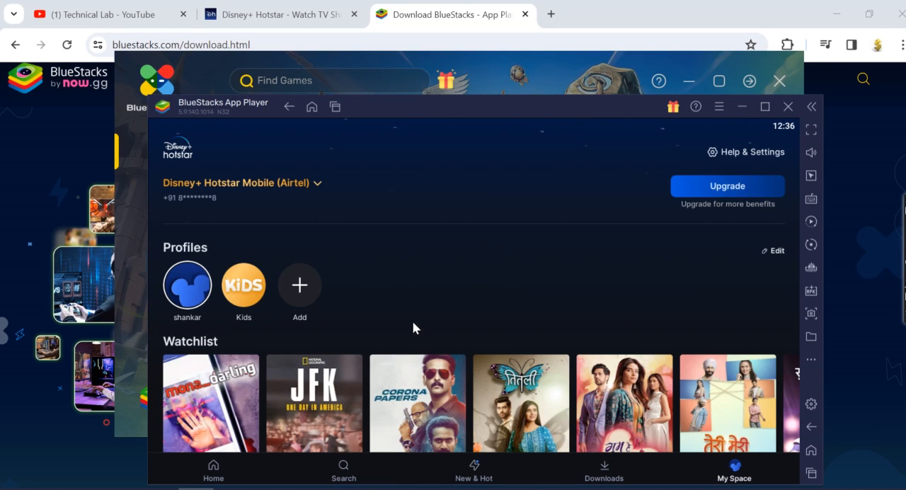
mouse_move(621, 317)
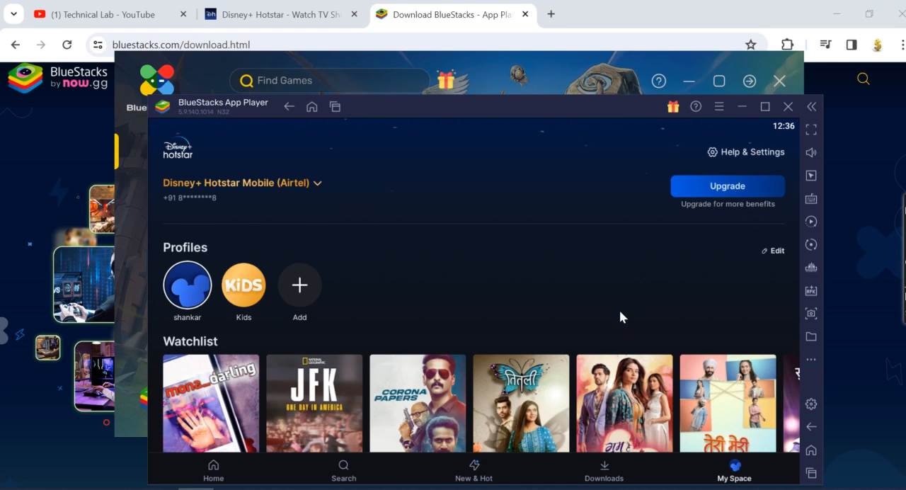
mouse_move(833, 119)
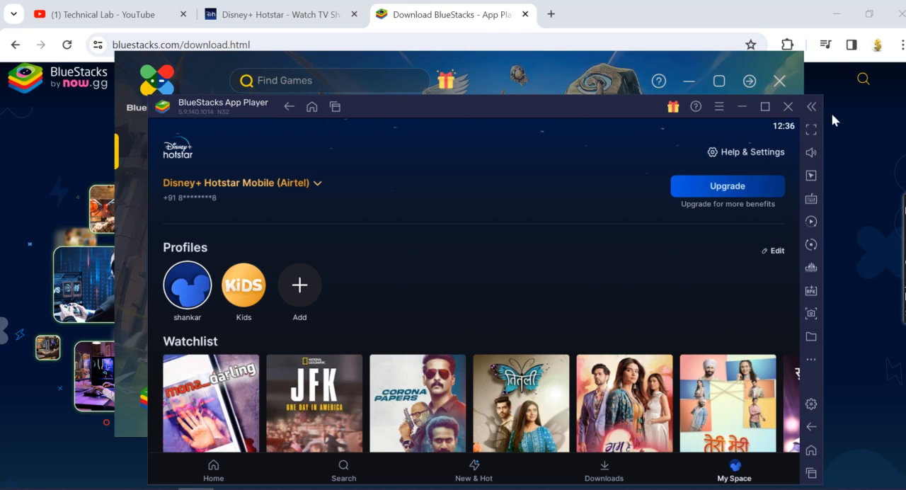
- Maximize the BlueStacks window and scroll down the My Space page
left_click(765, 106)
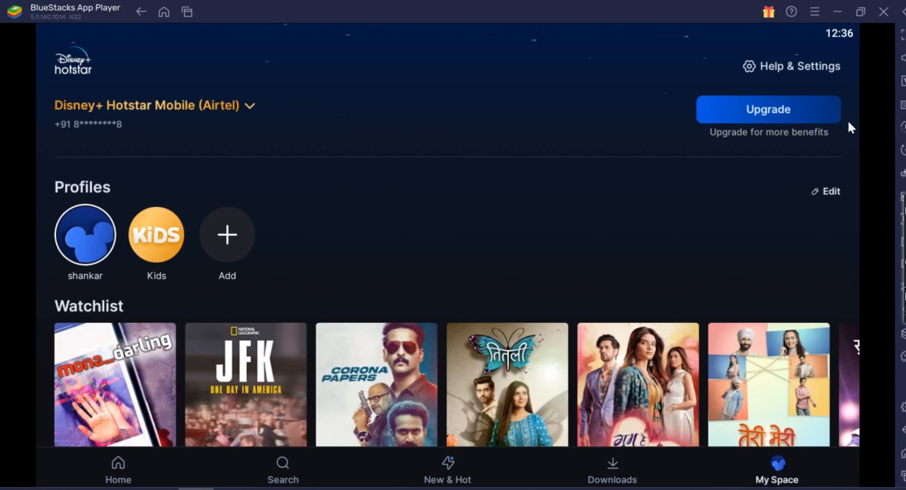
scroll("down", 3)
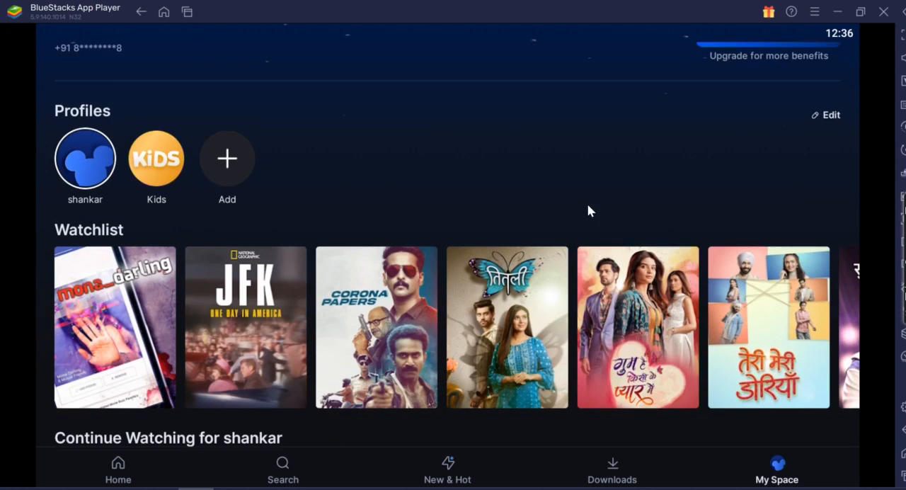
scroll("down", 3)
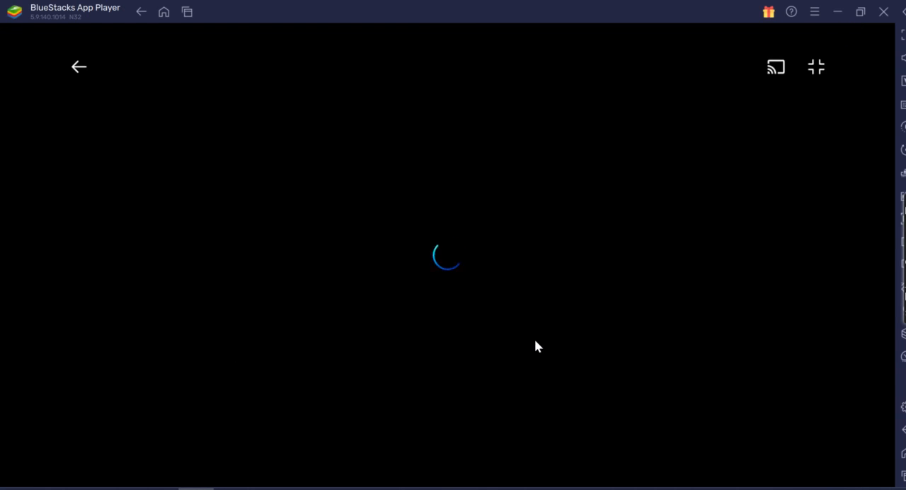
mouse_move(613, 309)
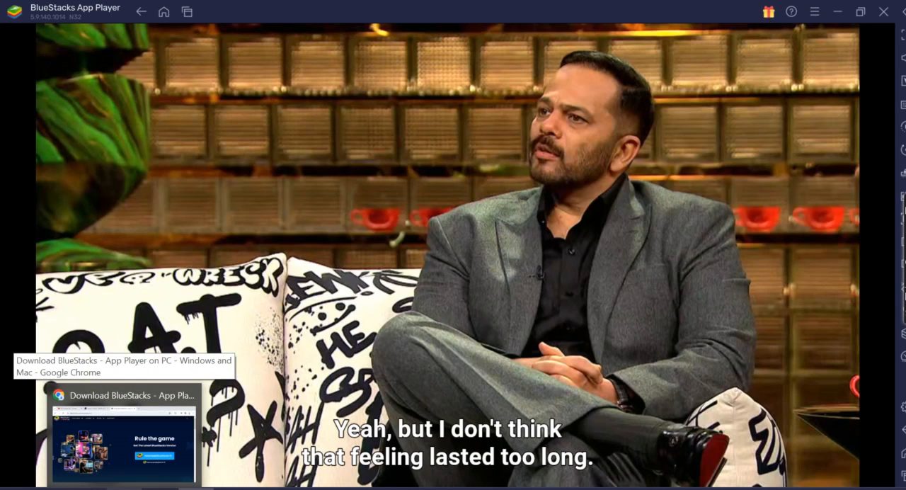
- Switch to the Chrome window and its Technical Lab - YouTube tab
left_click(124, 439)
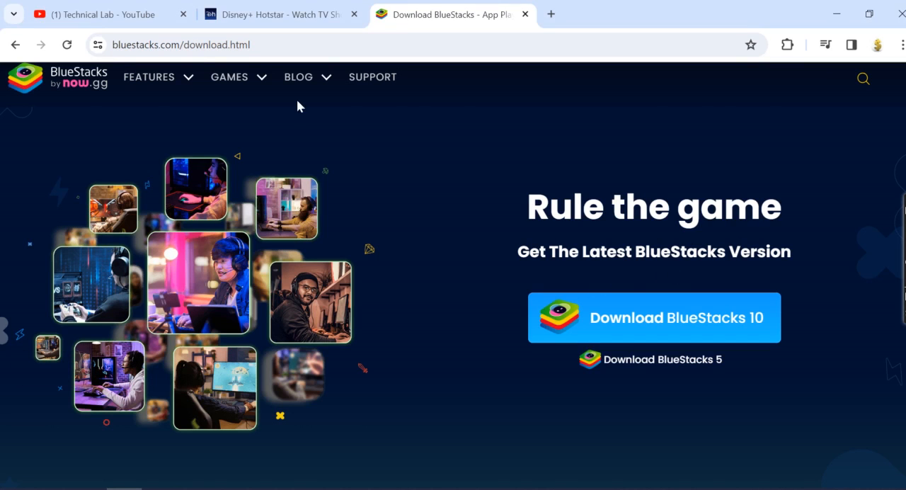
left_click(106, 14)
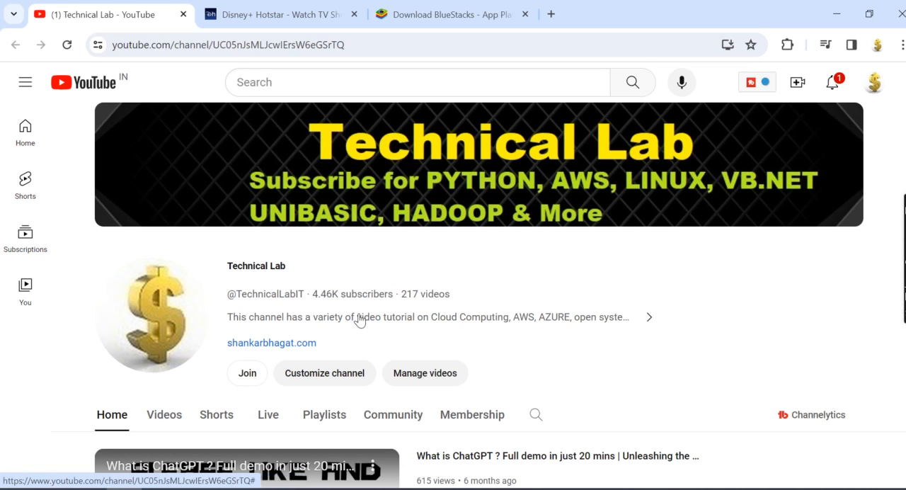
mouse_move(413, 326)
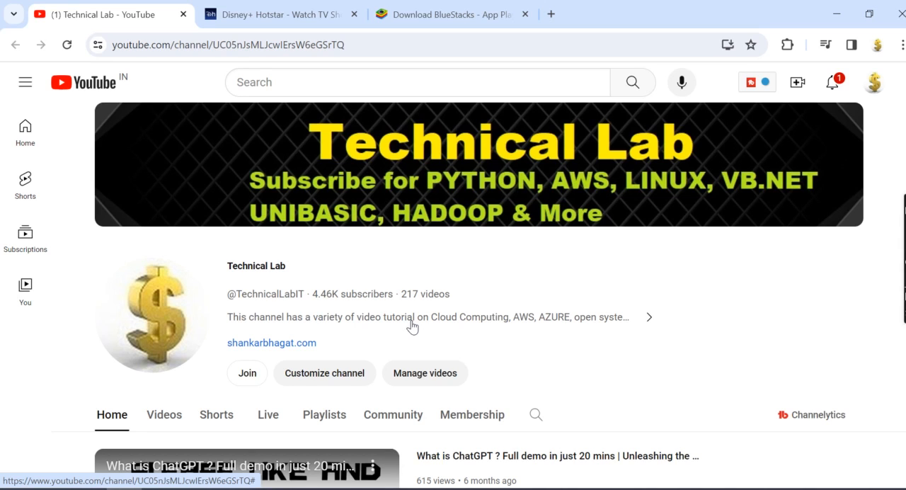
mouse_move(655, 369)
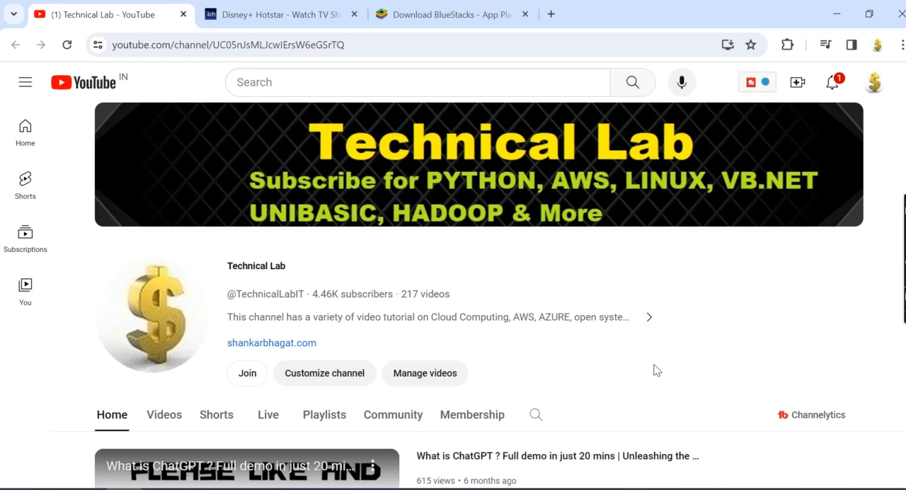